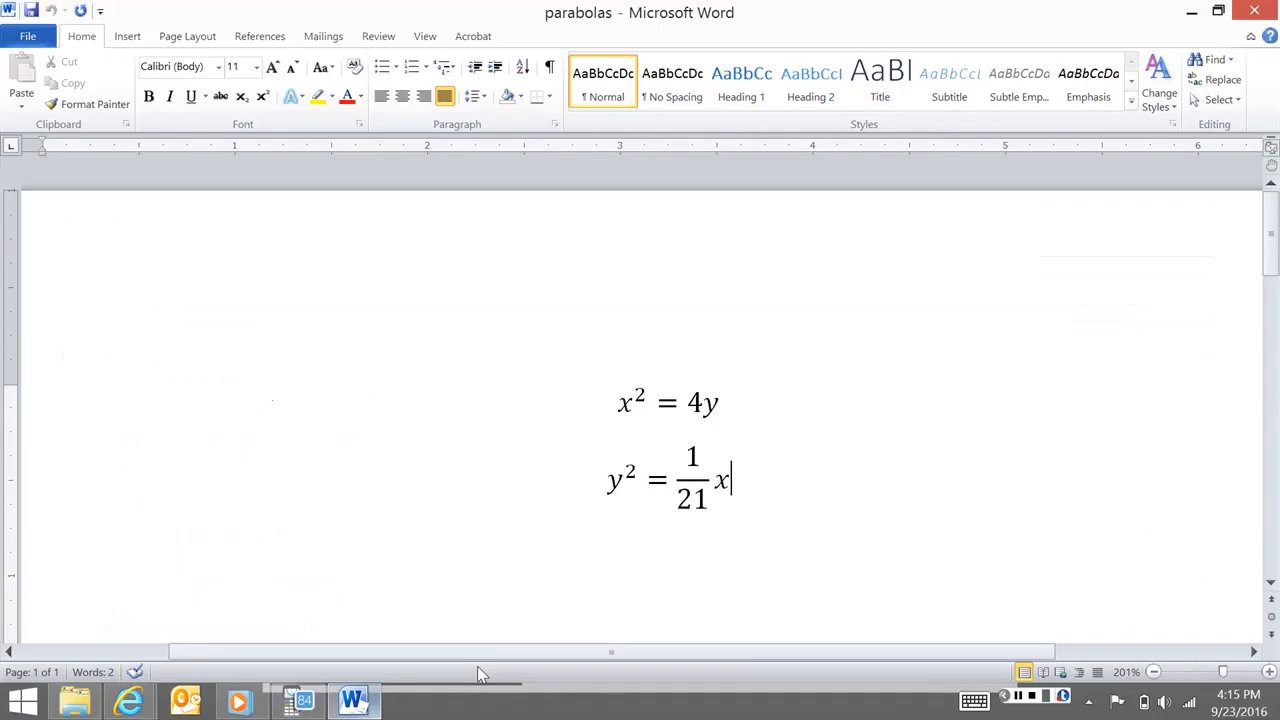
mouse_move(754, 636)
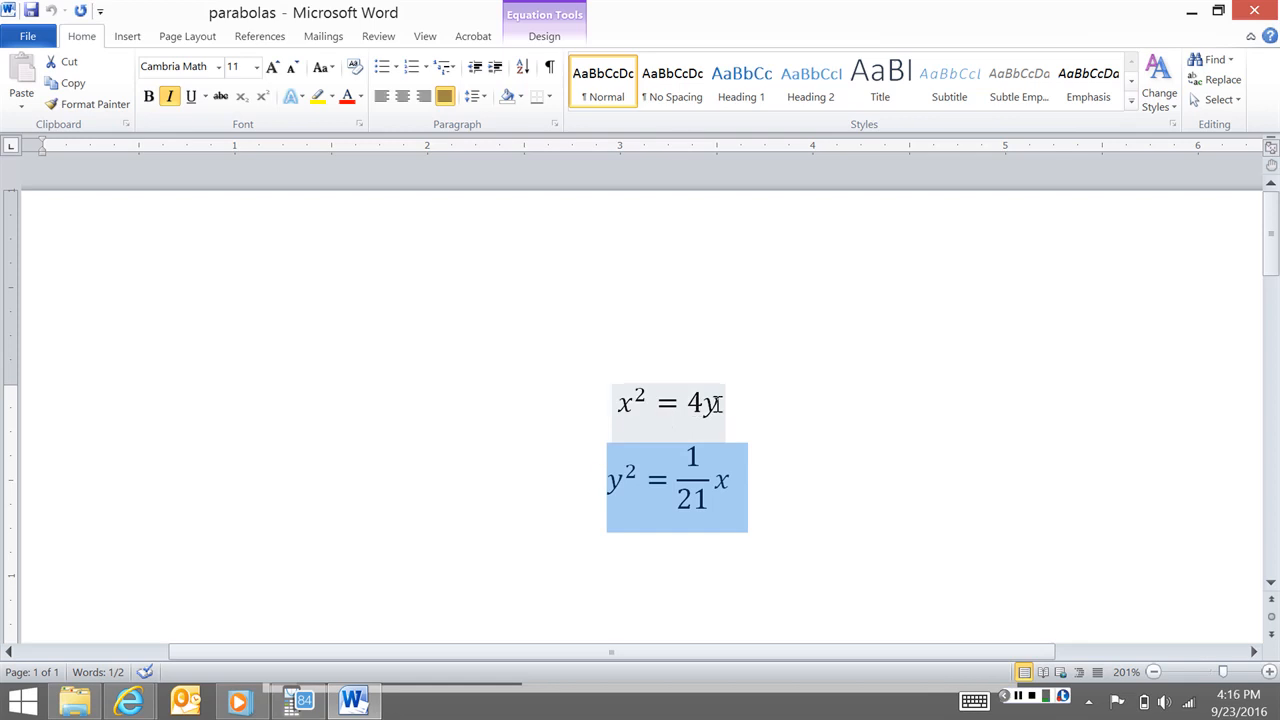
Review the equation x² = 4y in Word and bring the calculator emulator to the front.
click(670, 404)
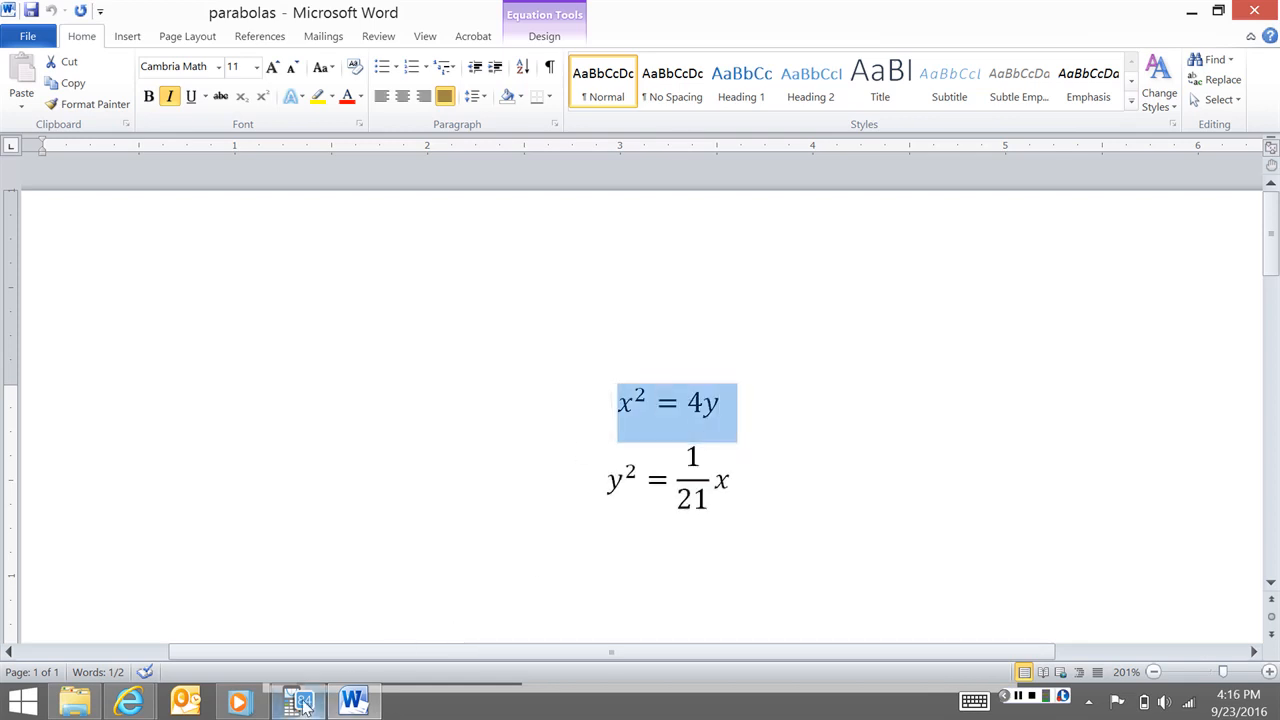
click(704, 404)
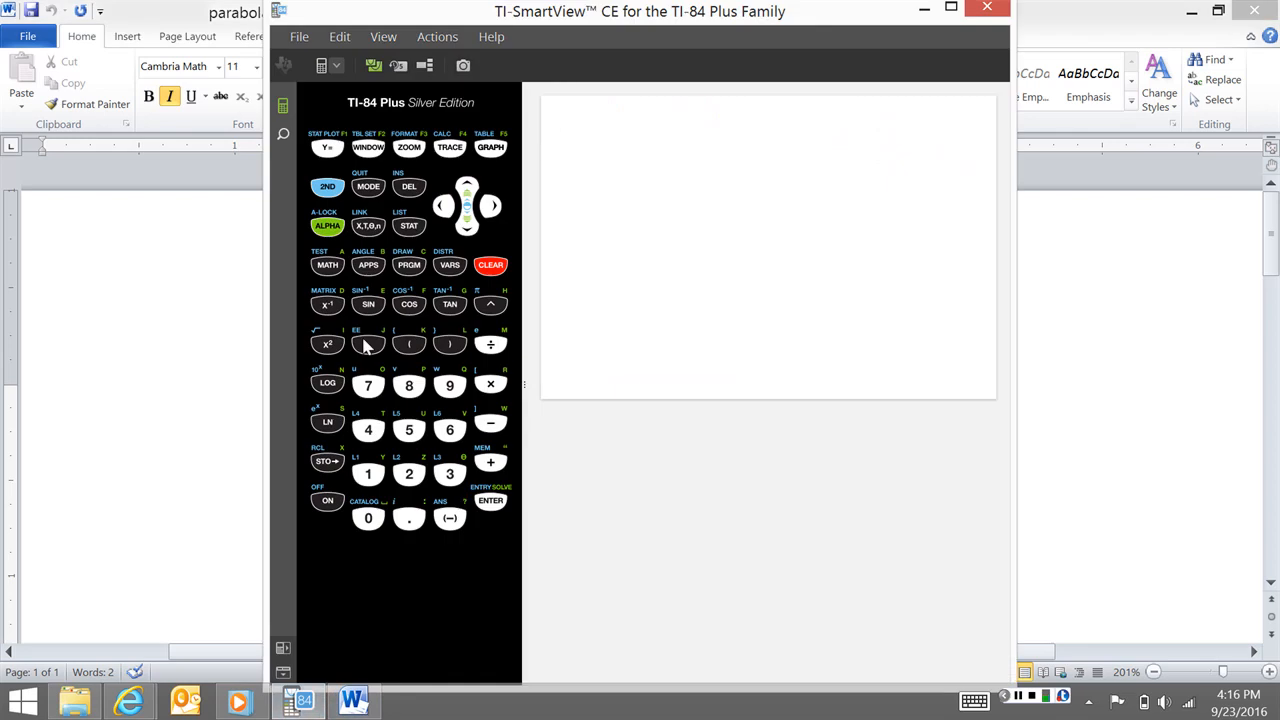
Enter Y1 = 0.25X² in the Y= editor, checking x² = 4y against the Word document.
click(328, 148)
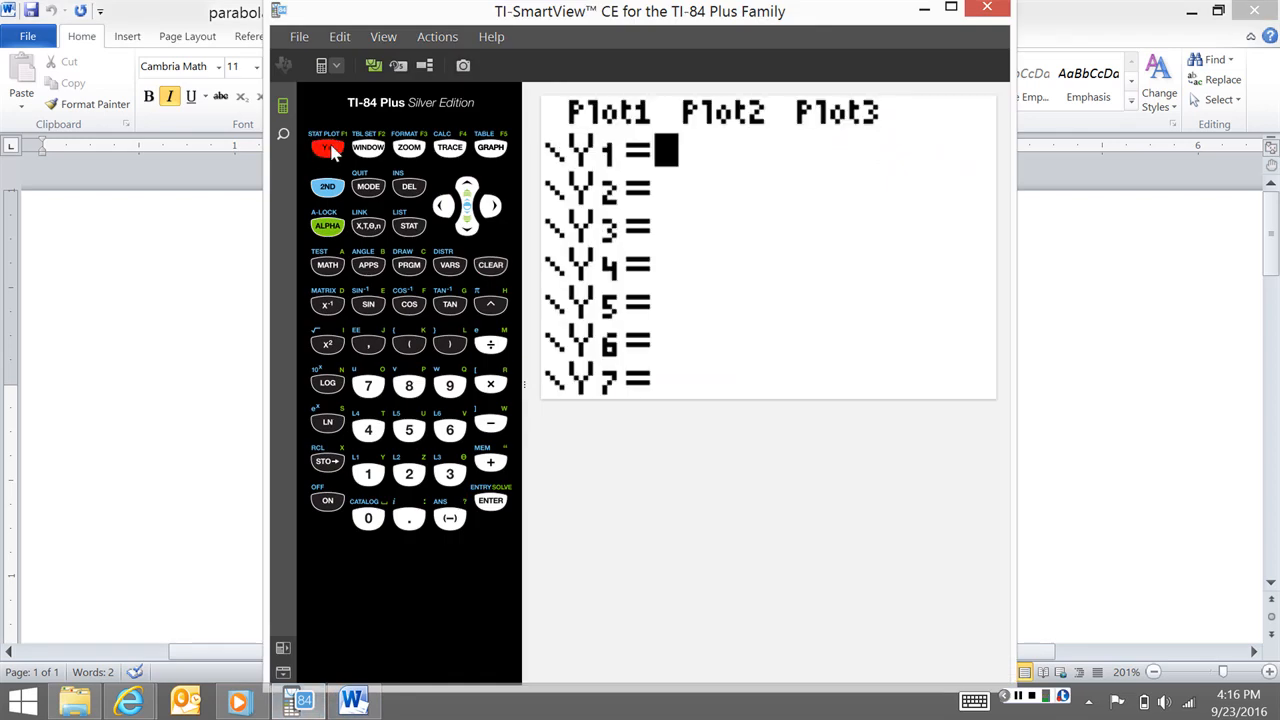
click(352, 700)
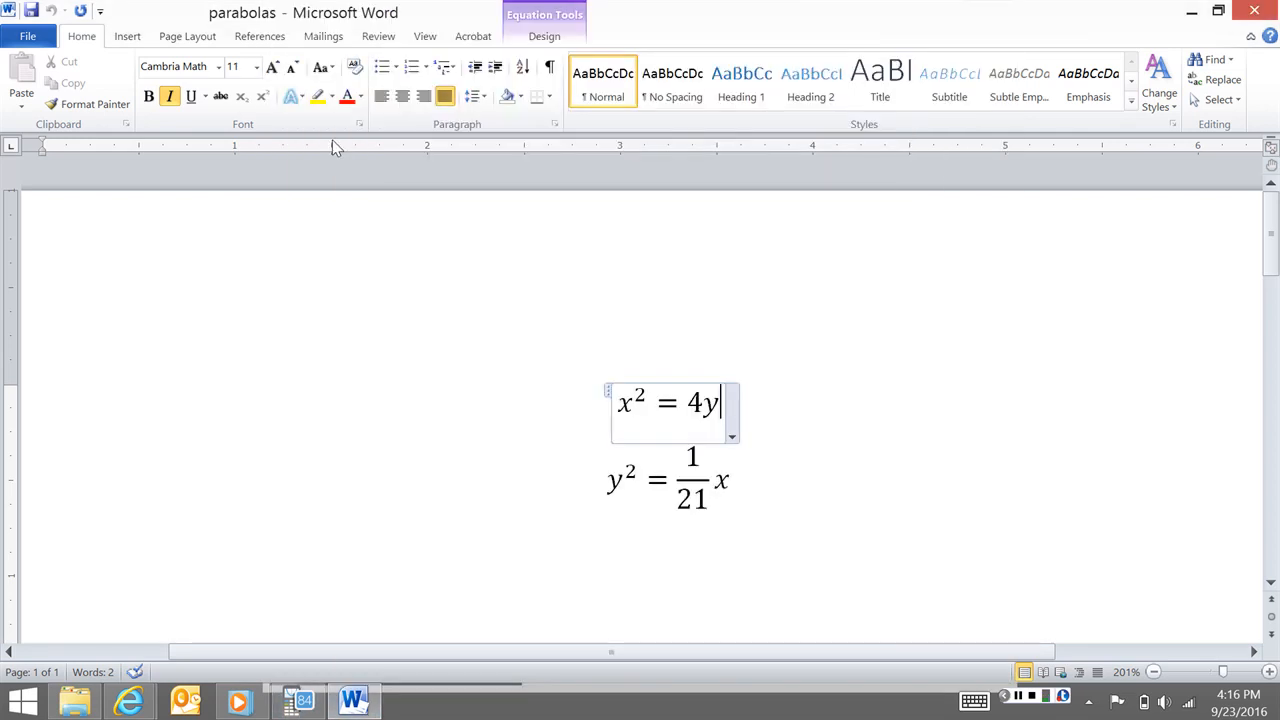
click(296, 700)
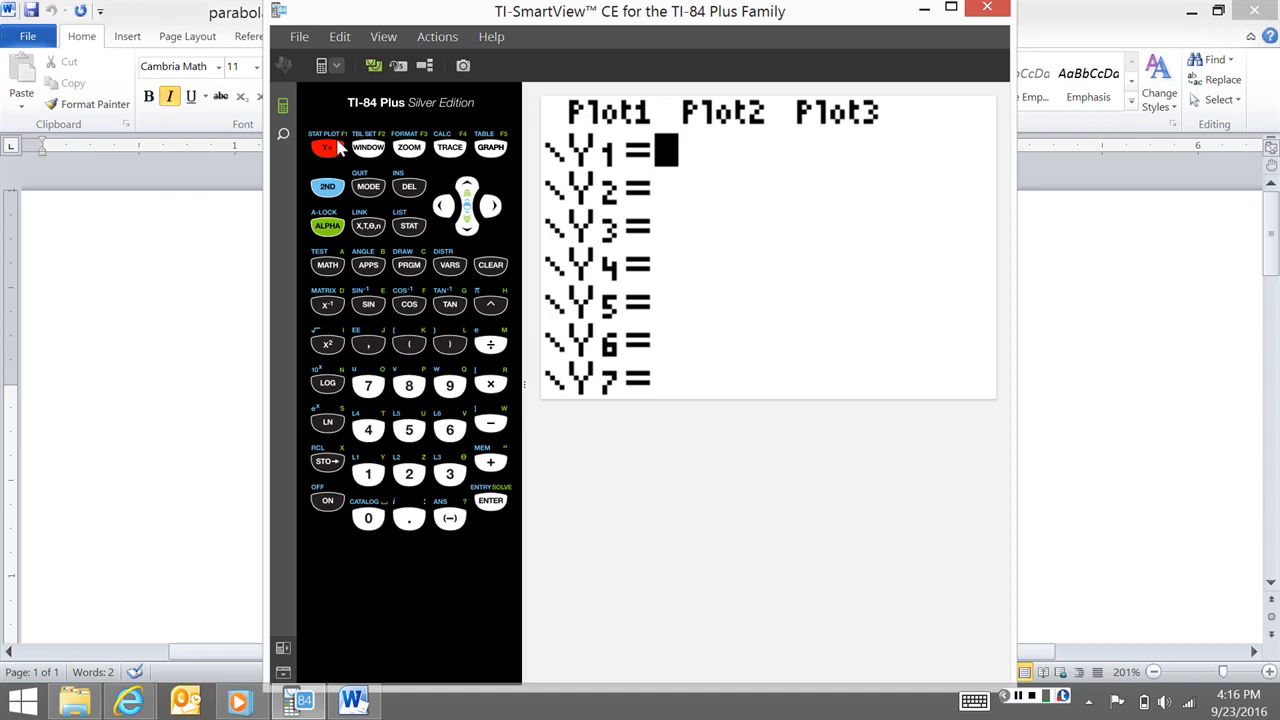
click(408, 472)
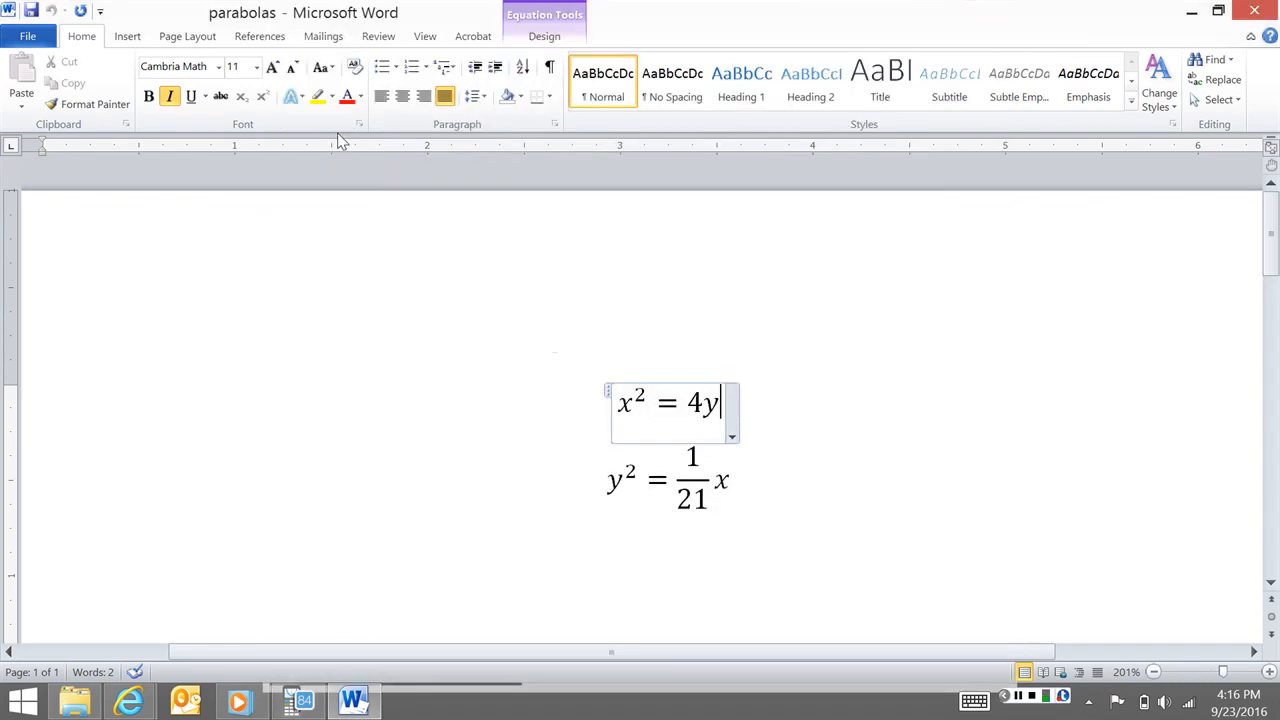
mouse_move(596, 18)
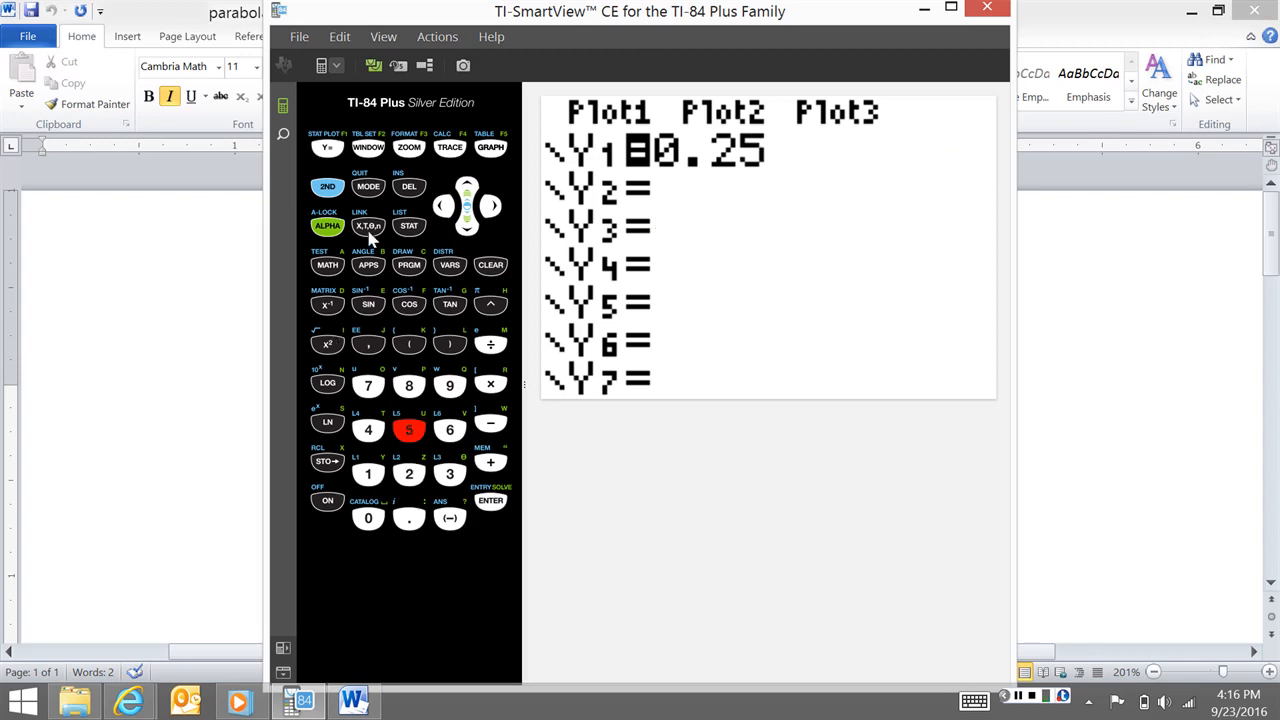
click(328, 344)
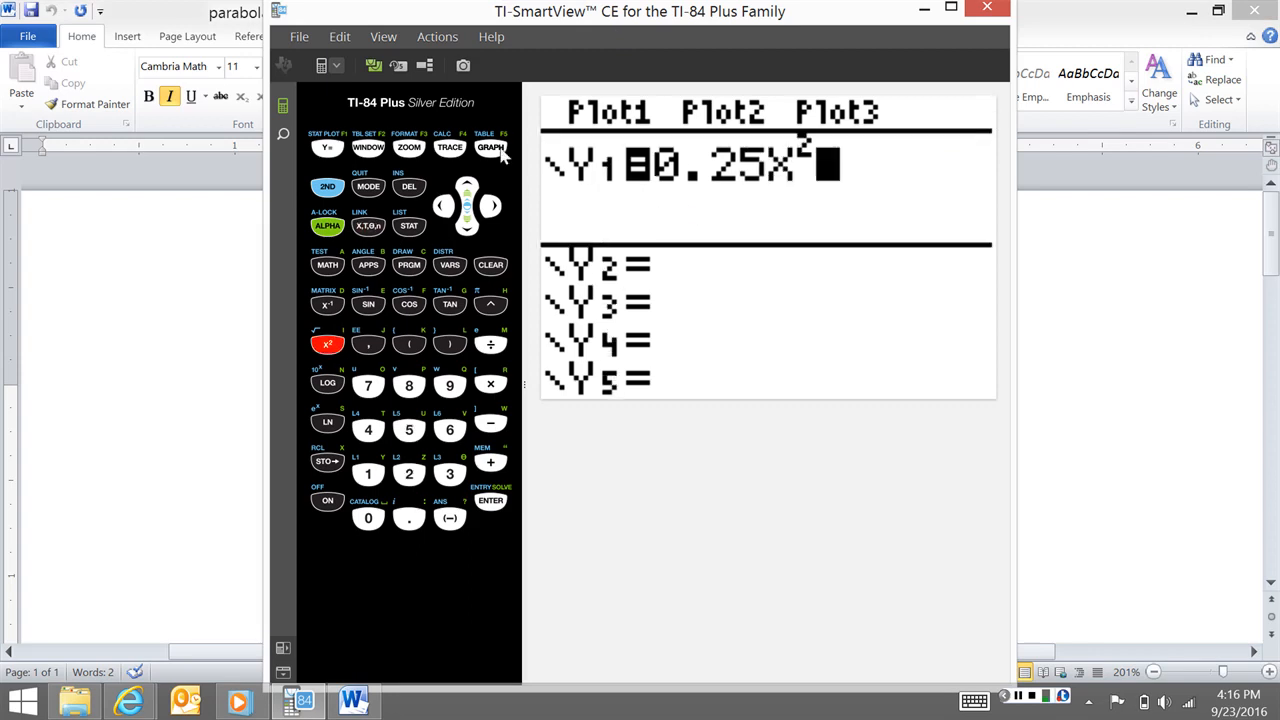
click(492, 148)
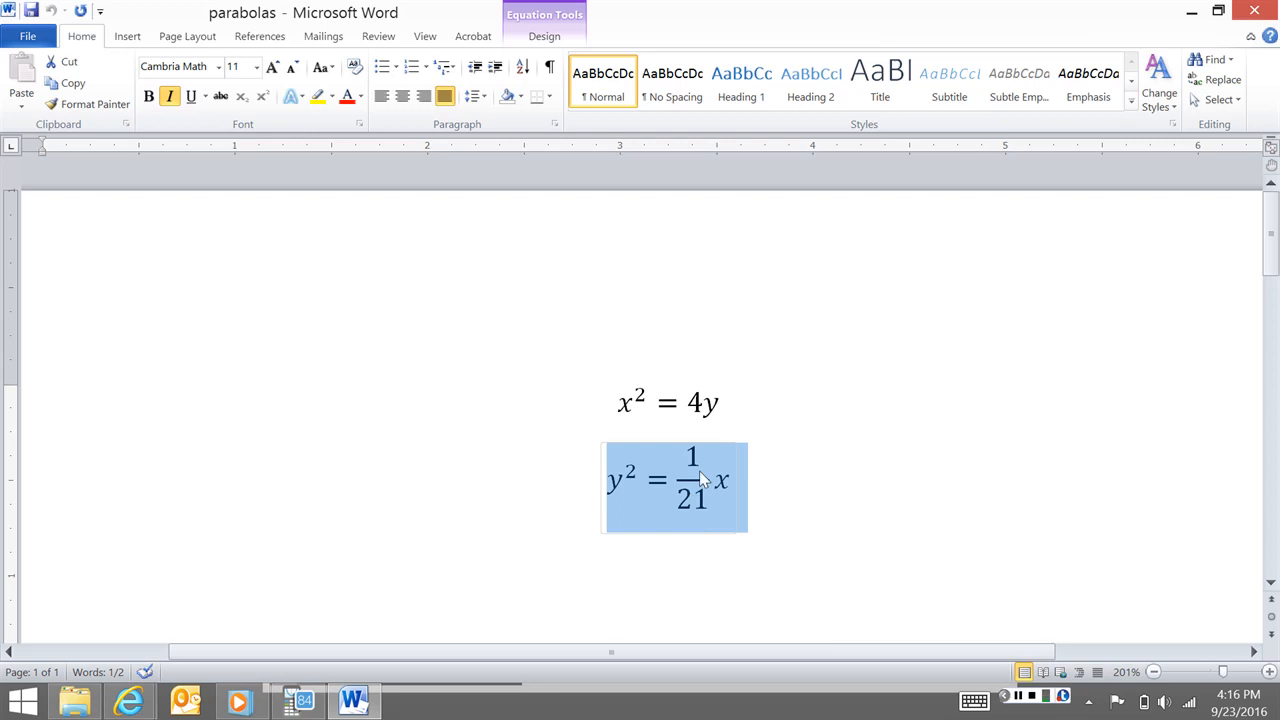
mouse_move(698, 460)
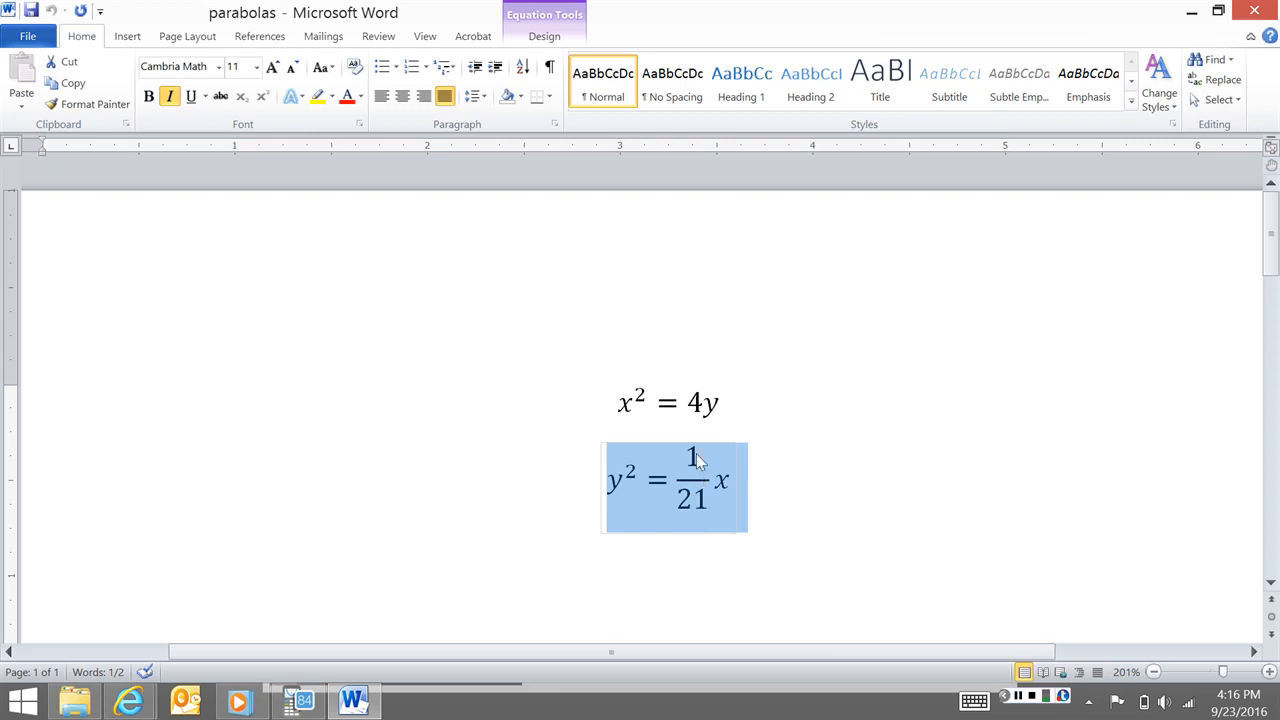
Return to the calculator emulator after reviewing y² = (1/21)x in Word.
click(296, 700)
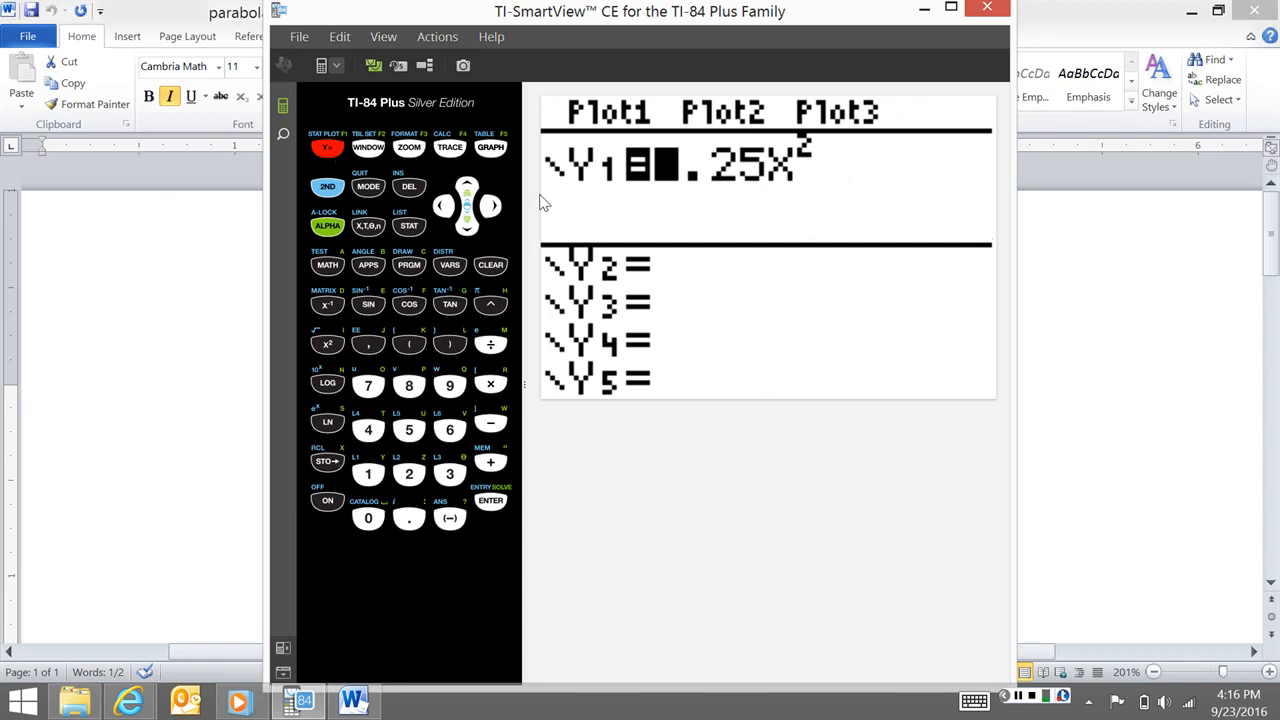
Enter Y2 = √((1/21)X) below Y1 and graph both functions.
click(468, 226)
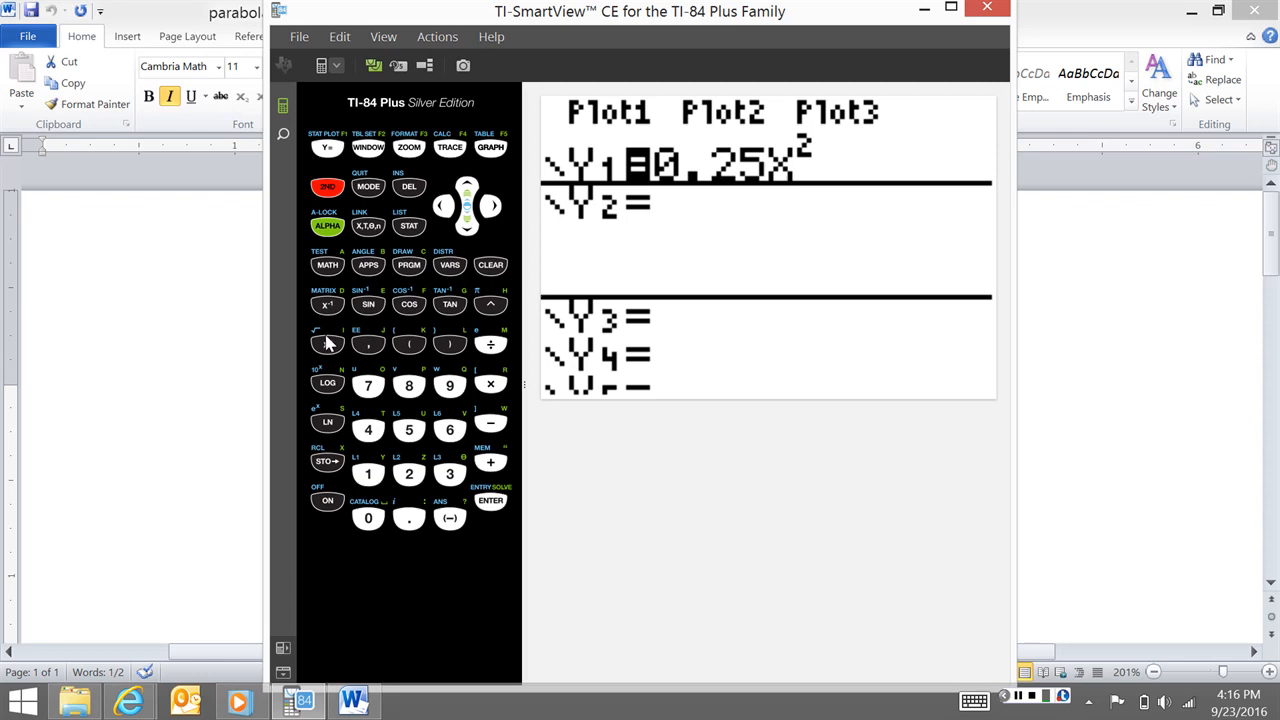
click(328, 344)
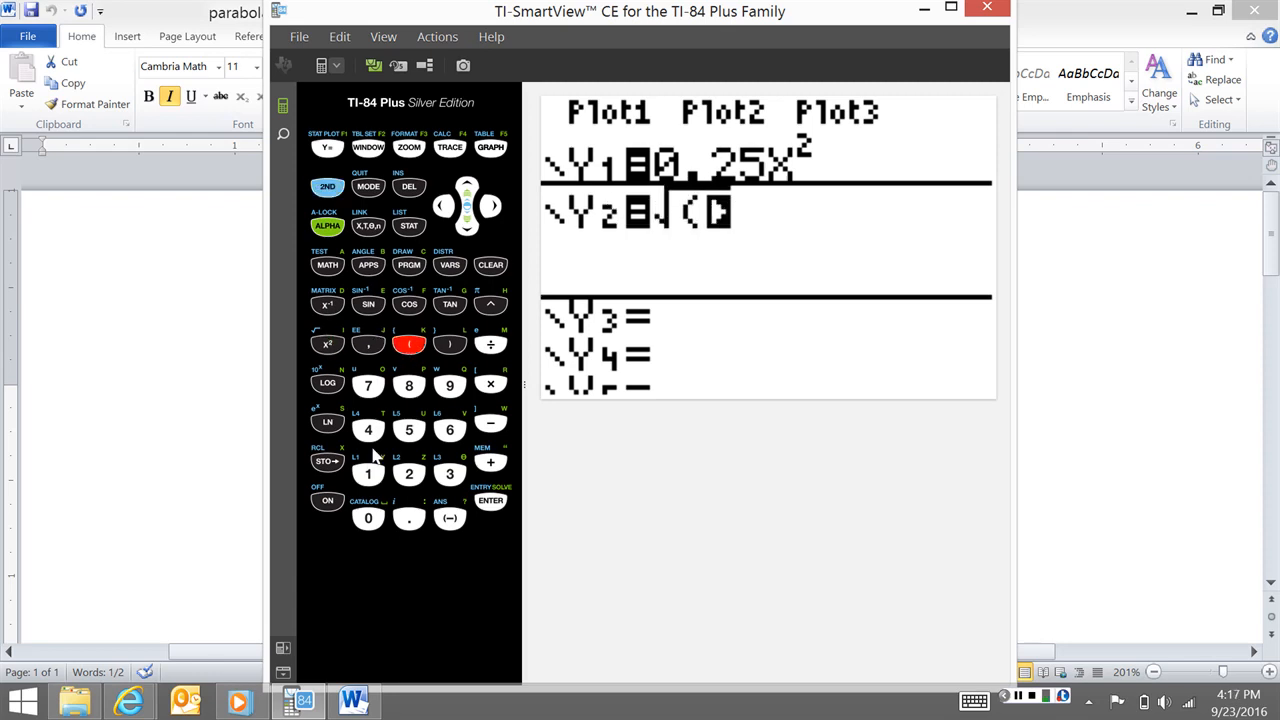
click(408, 472)
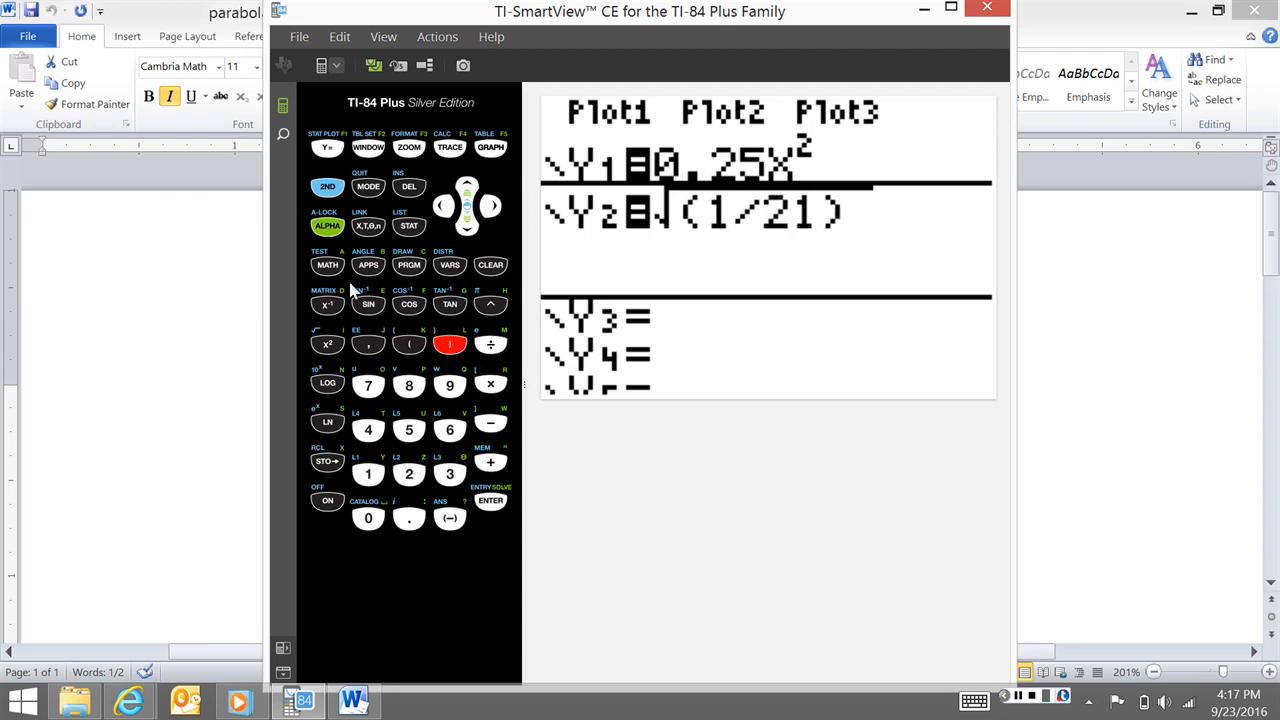
click(368, 224)
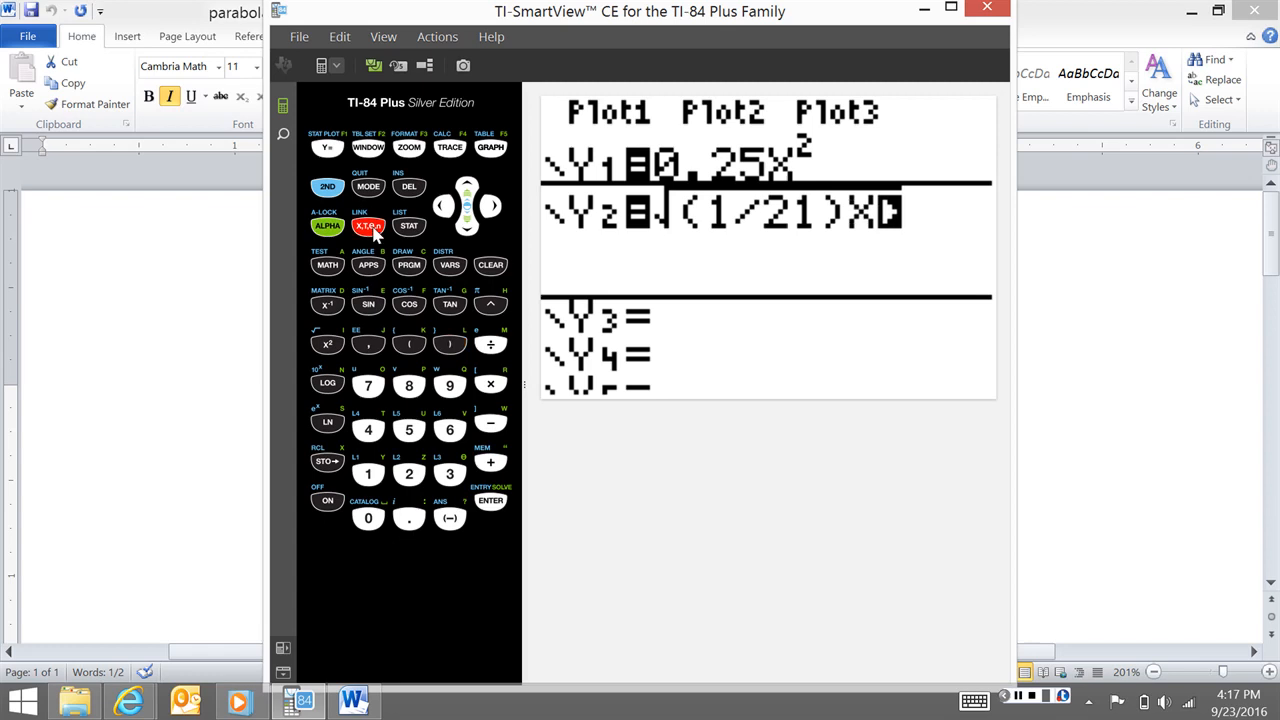
click(490, 148)
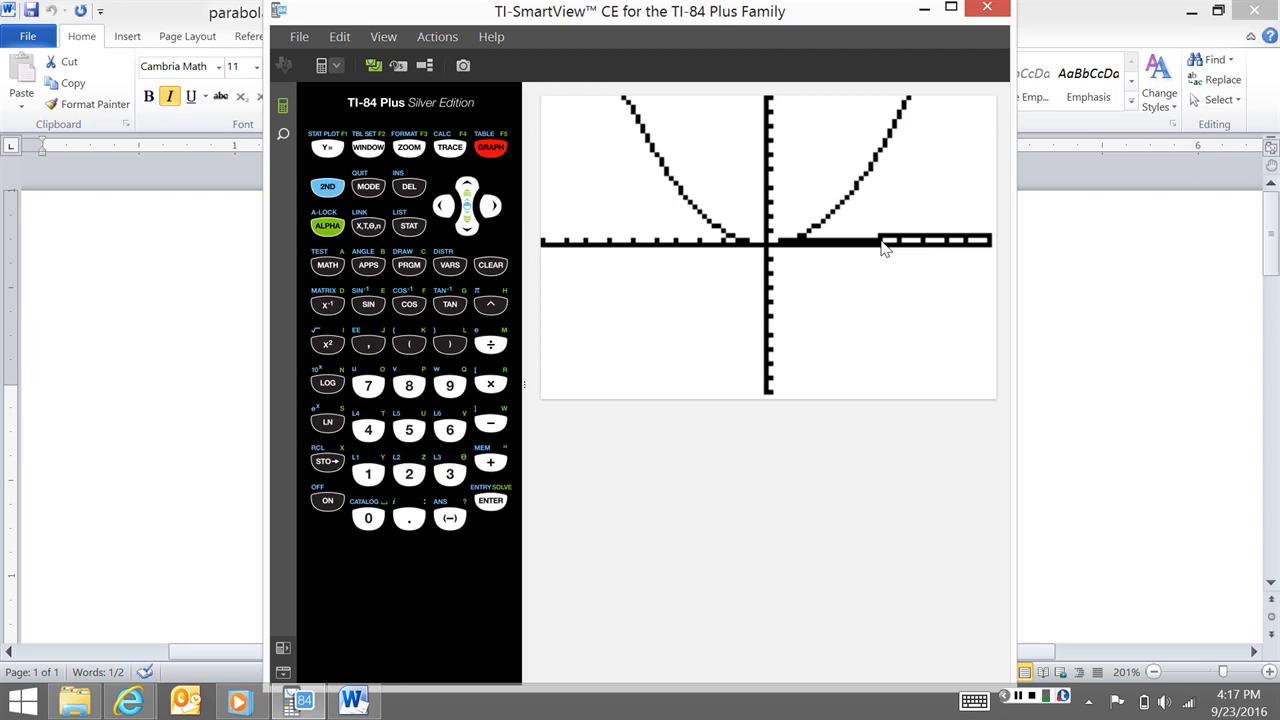
mouse_move(796, 248)
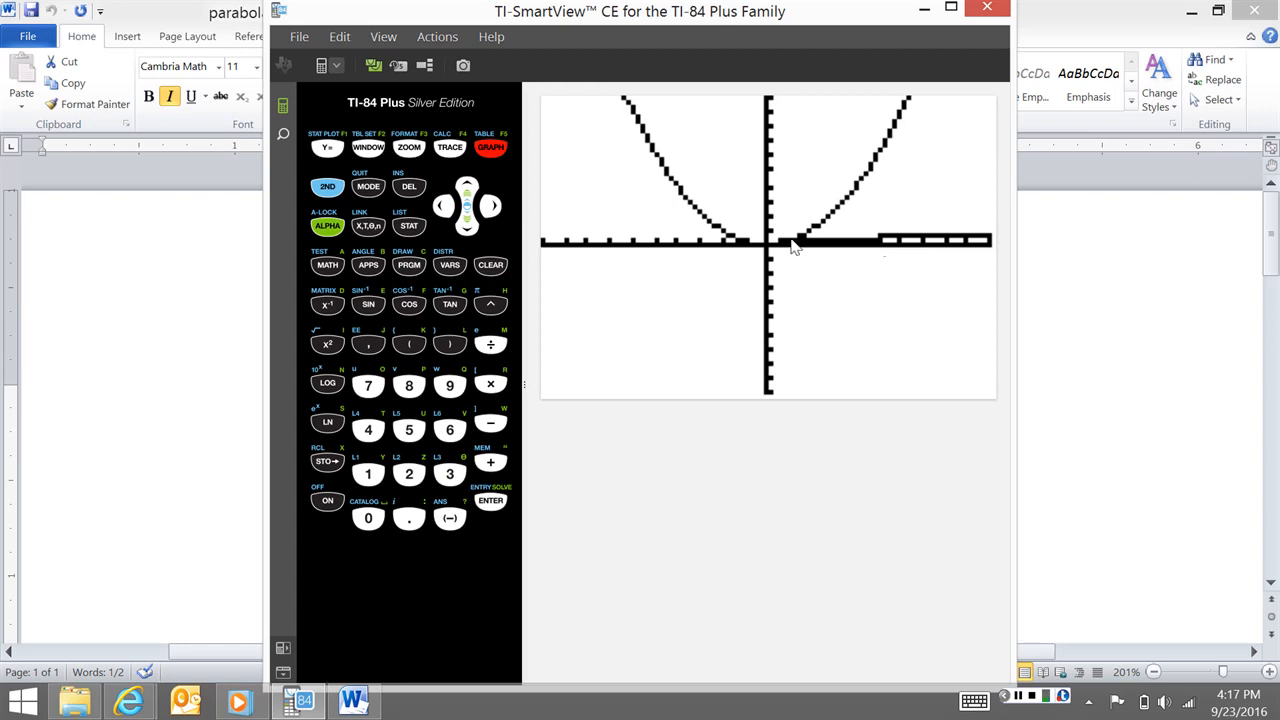
mouse_move(744, 280)
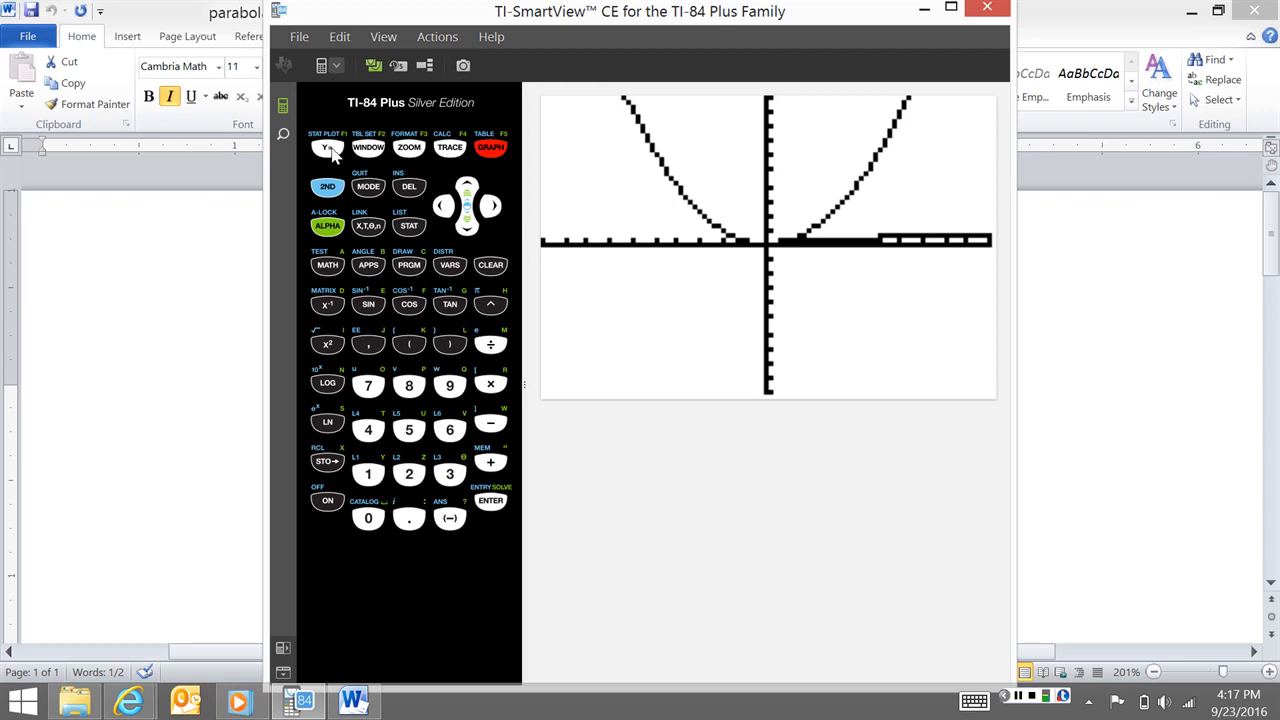
Return from the graph to the Y= editor with the empty Y3 line active.
click(328, 148)
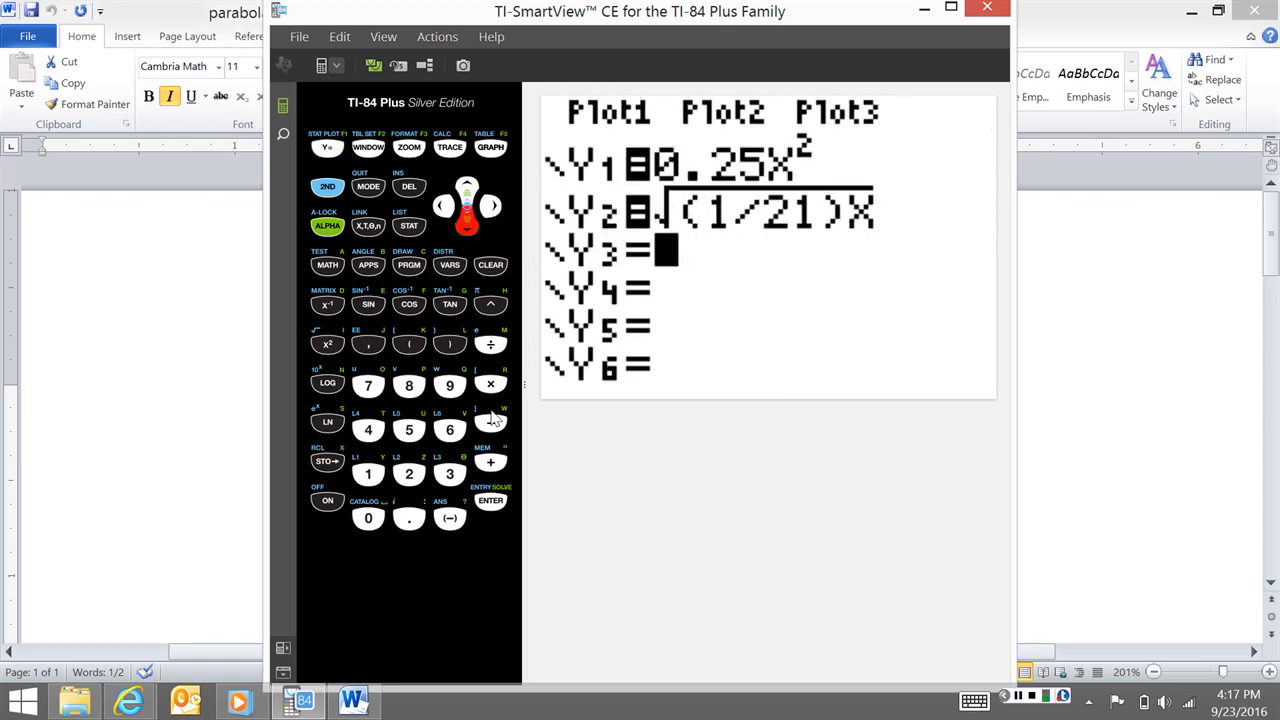
Enter Y3 = −√((1/21)X) and graph all three functions.
click(448, 516)
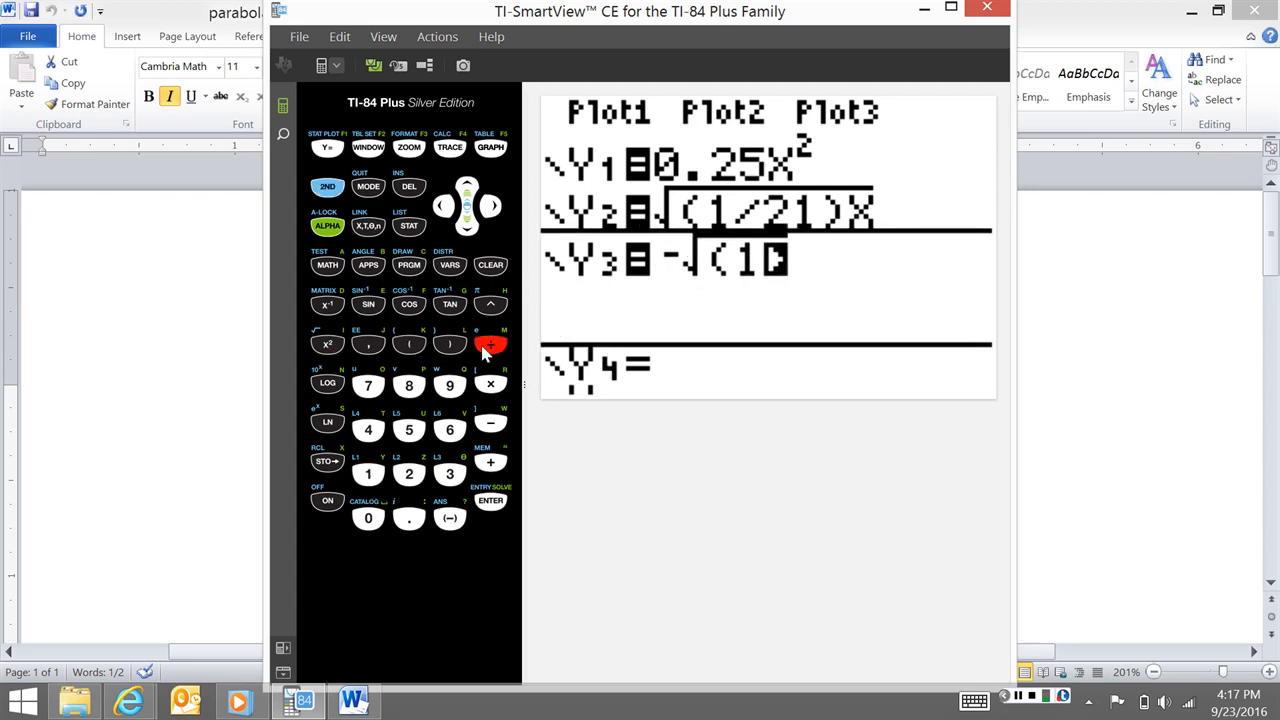
click(368, 472)
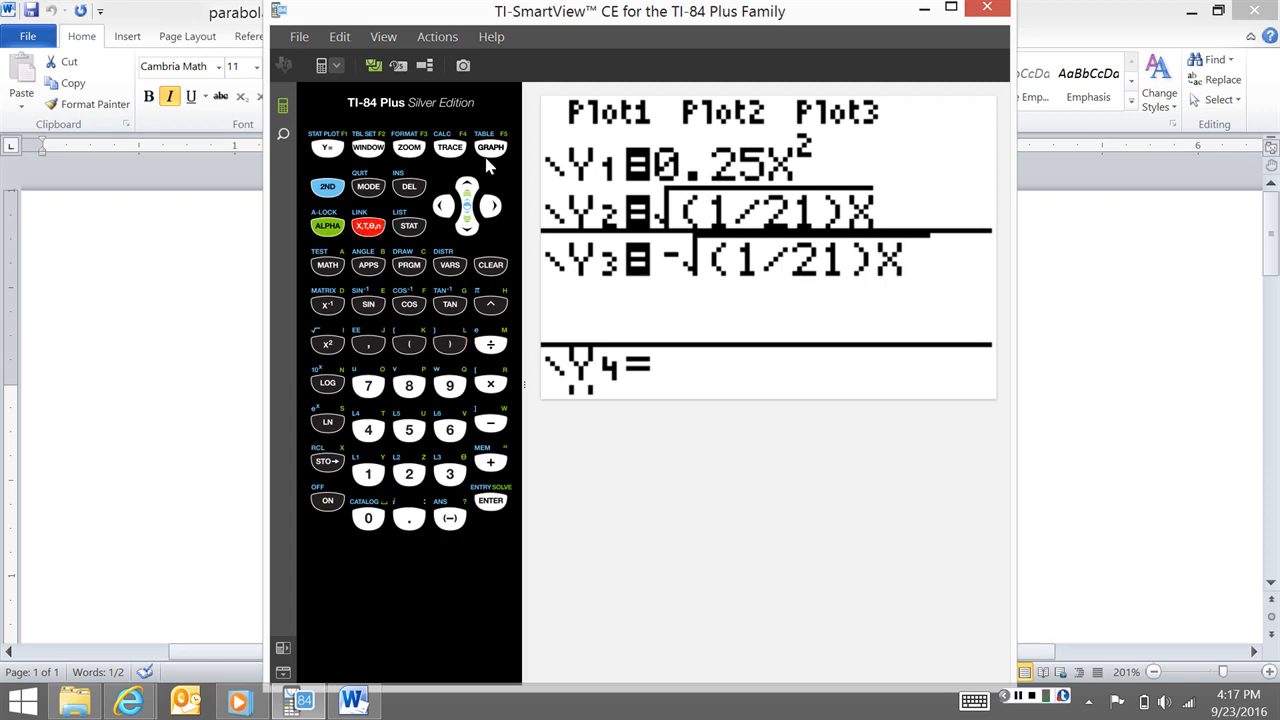
click(490, 148)
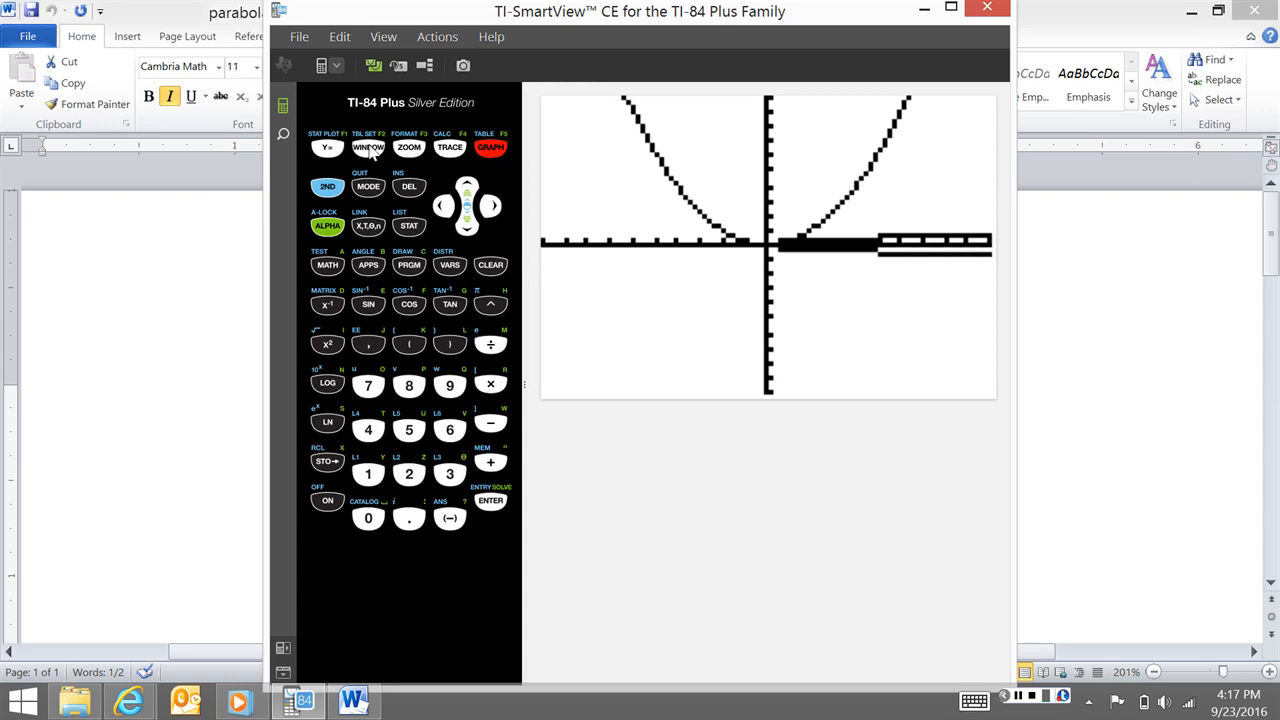
Set the viewing window to Xmin = −5 and Xmax = 5, starting a decimal Xscl.
click(368, 148)
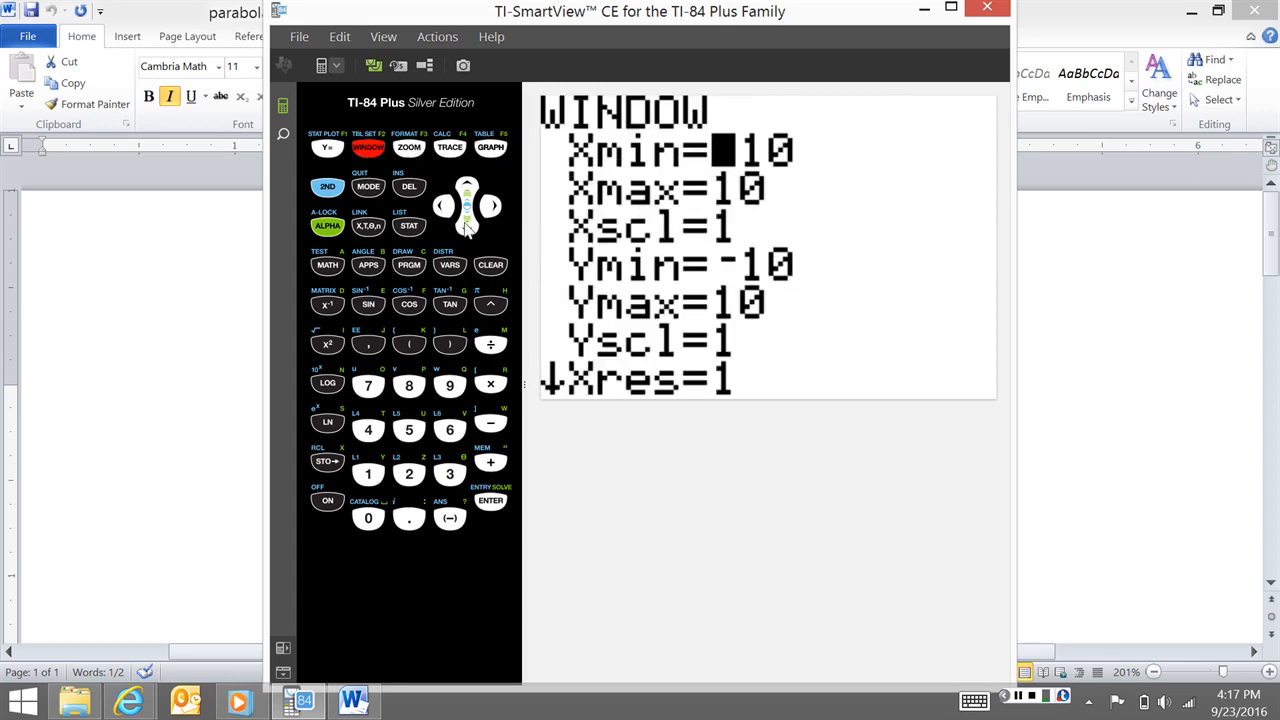
click(408, 430)
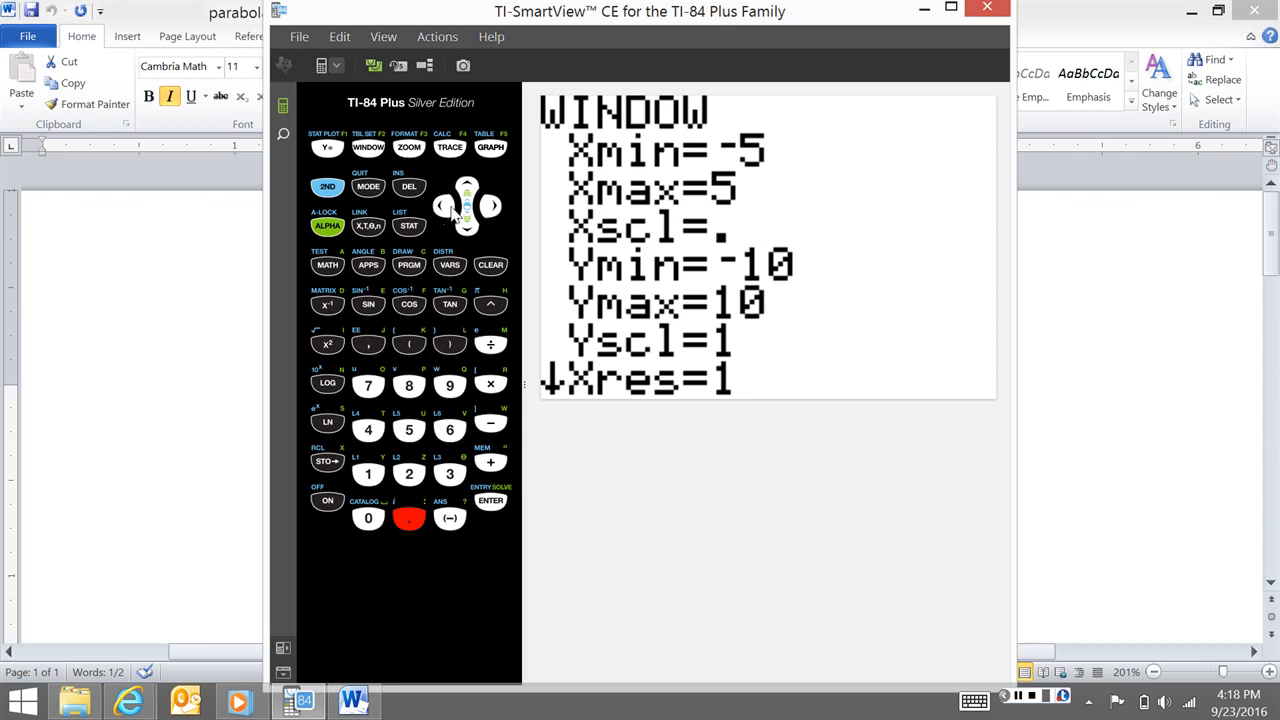
click(466, 224)
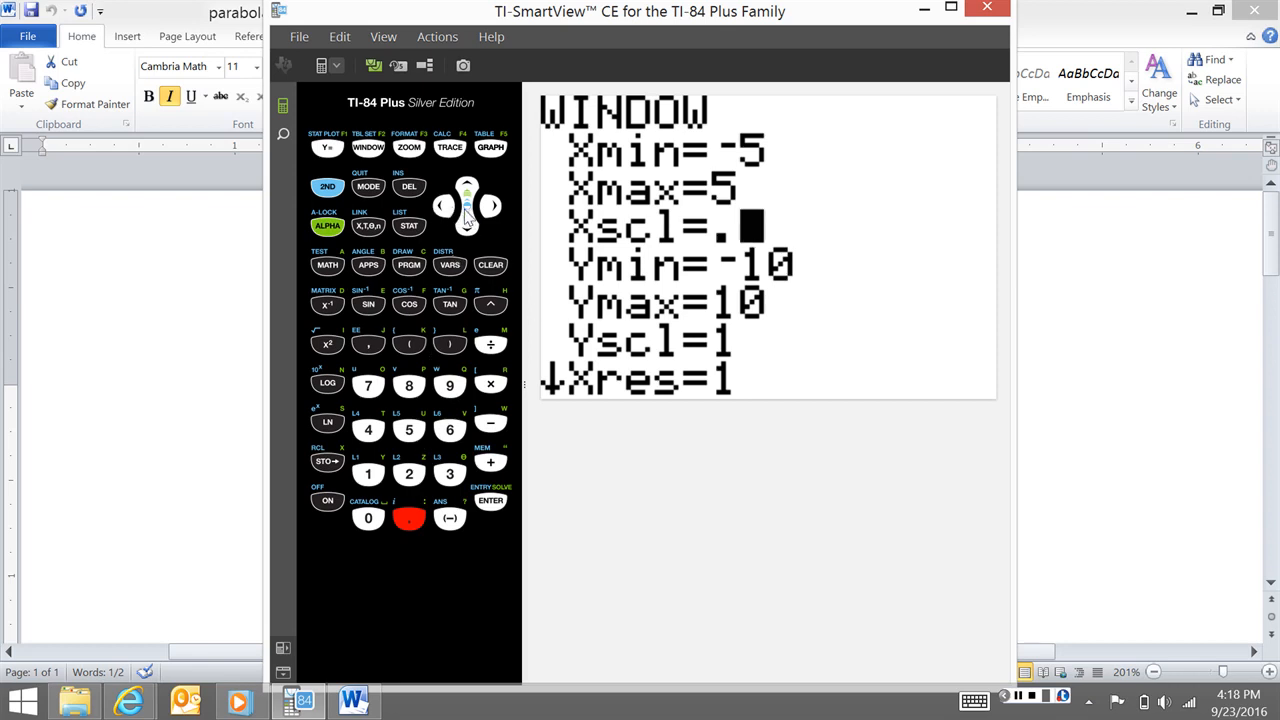